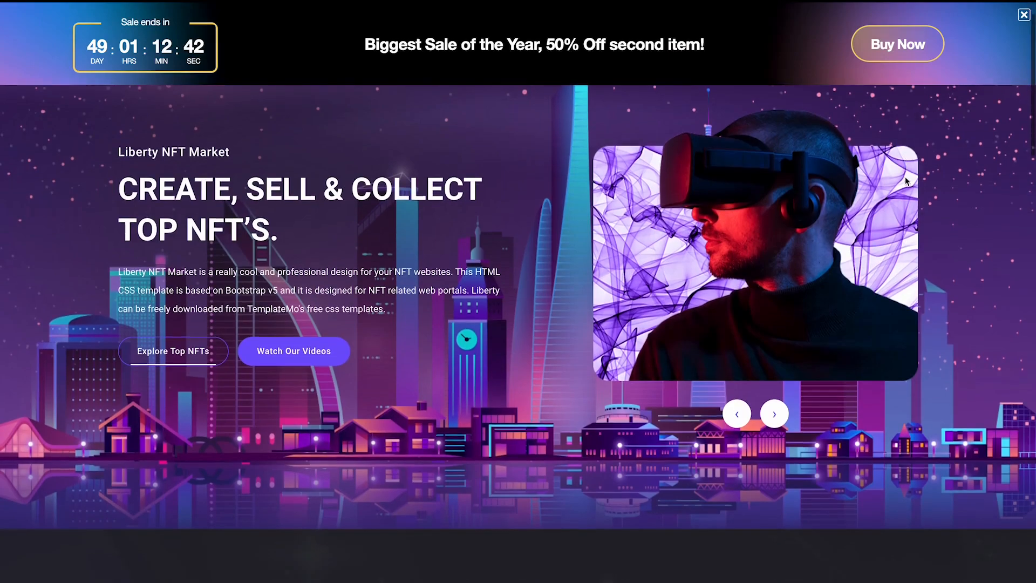
Find Countdown Bar in the widget catalog, create one, and show its skin choices
scroll("down", 3)
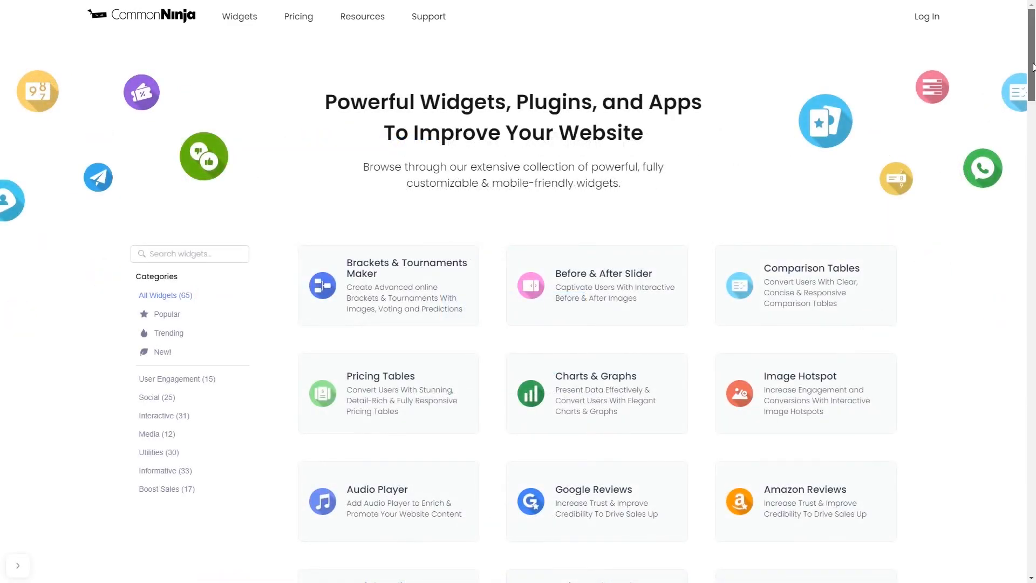
scroll("down", 3)
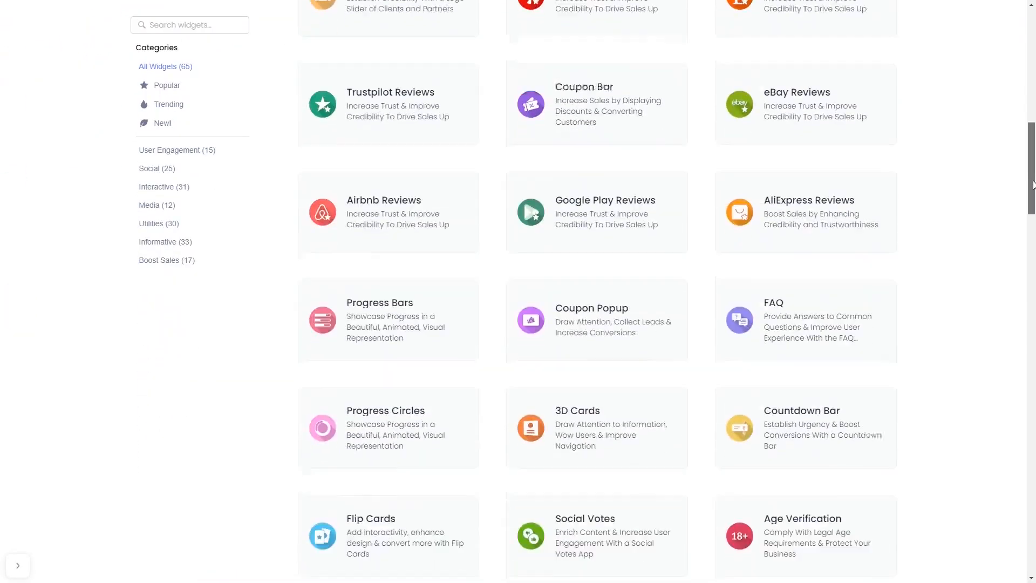
scroll("down", 3)
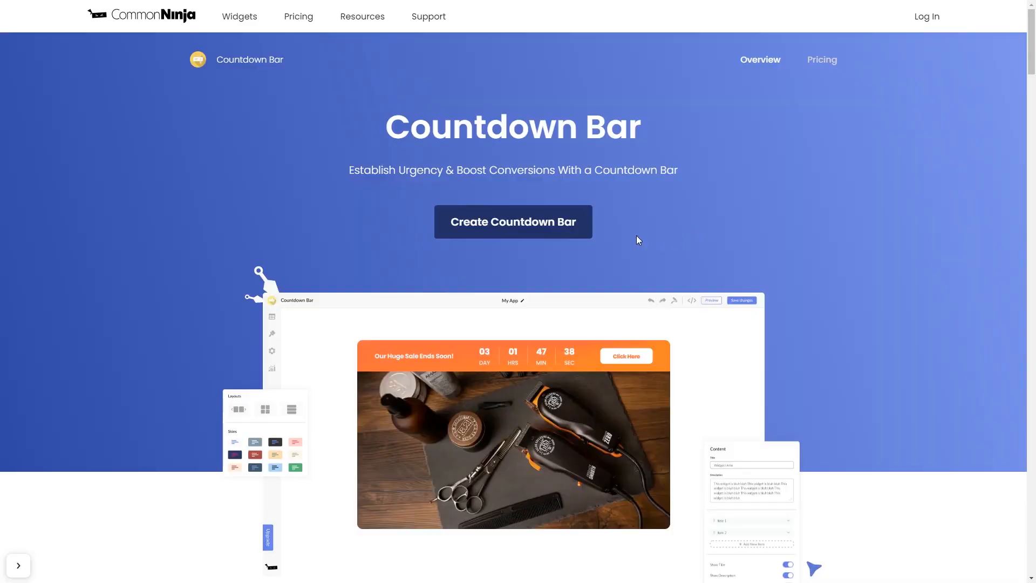
left_click(513, 222)
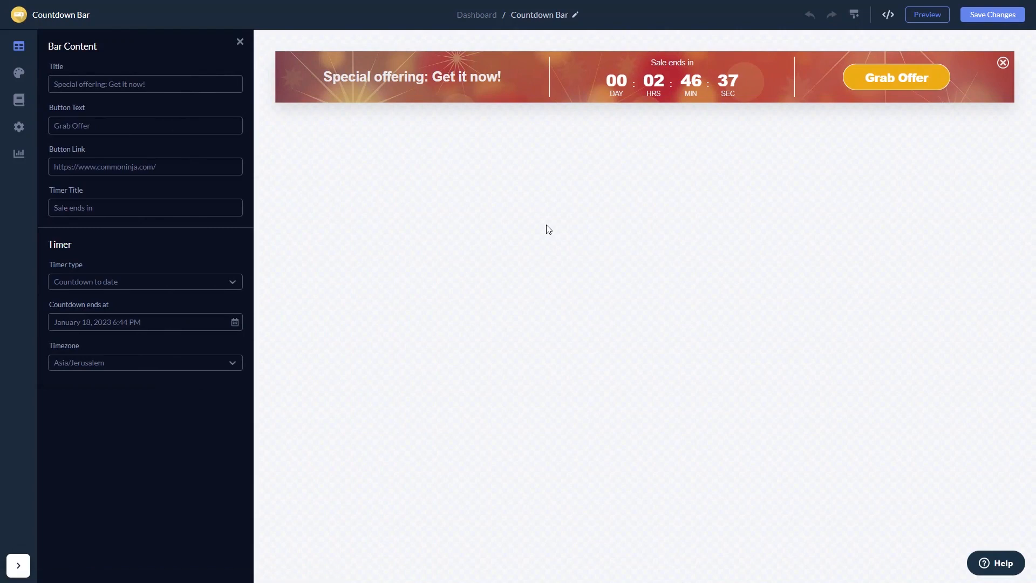
mouse_move(217, 153)
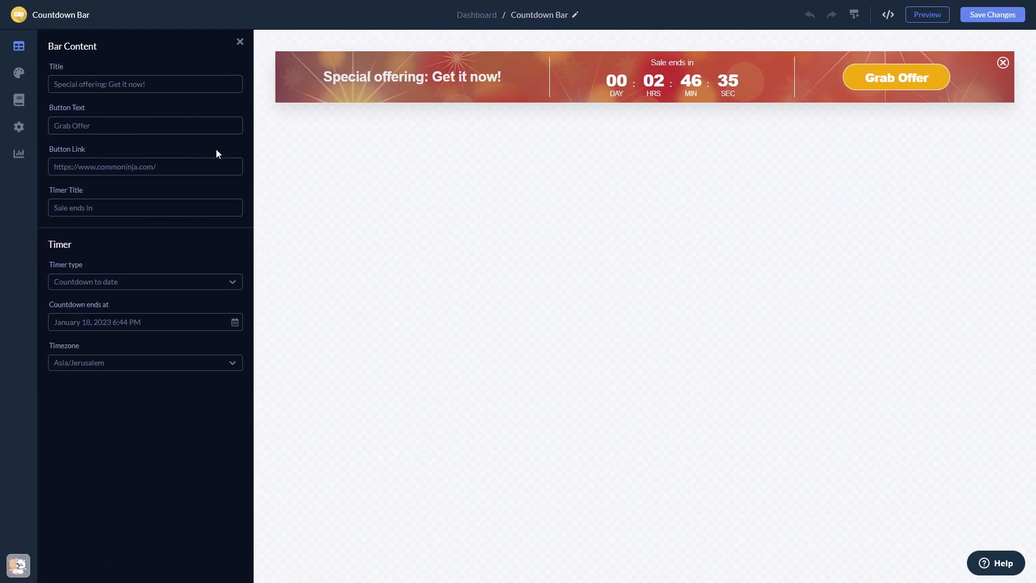
left_click(19, 73)
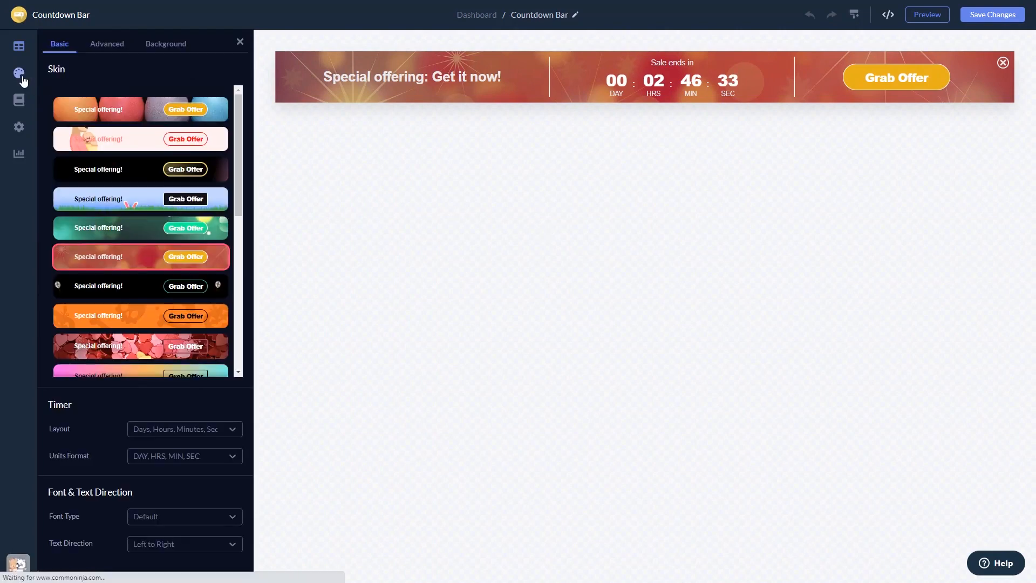
Try the egg and blue-sky skins, apply the orange pumpkin skin, and show the trigger options
left_click(139, 103)
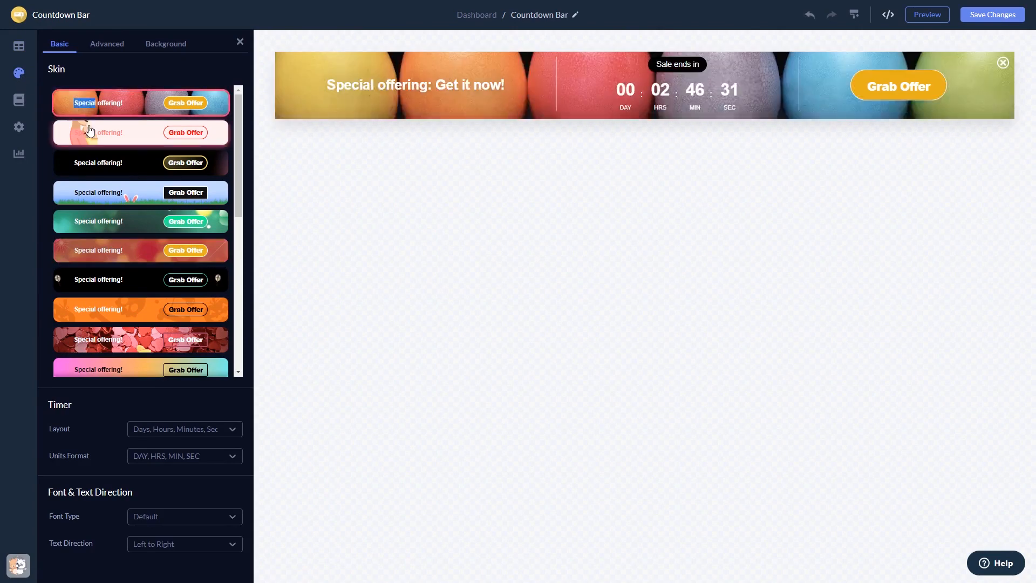
left_click(140, 192)
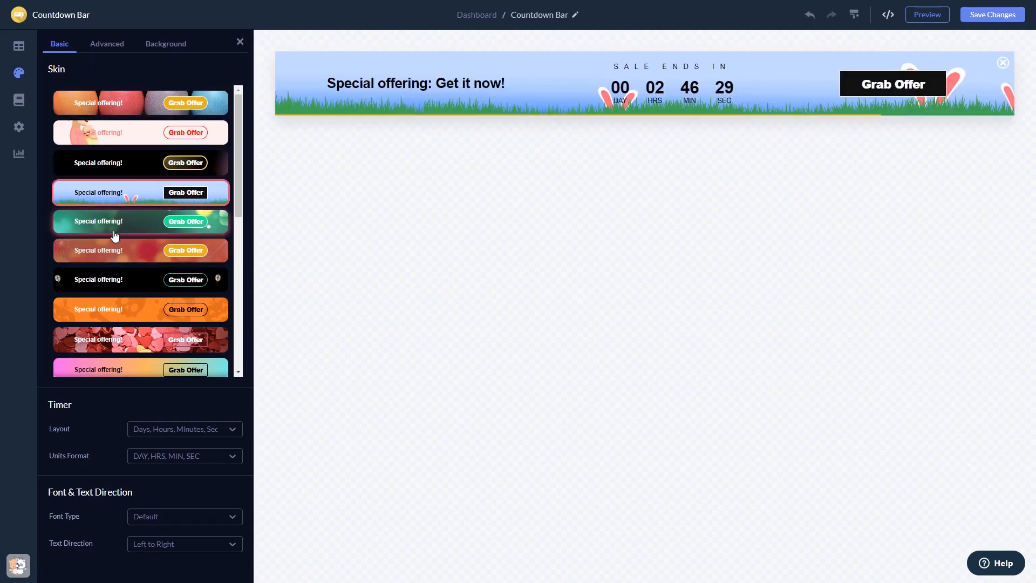
left_click(139, 309)
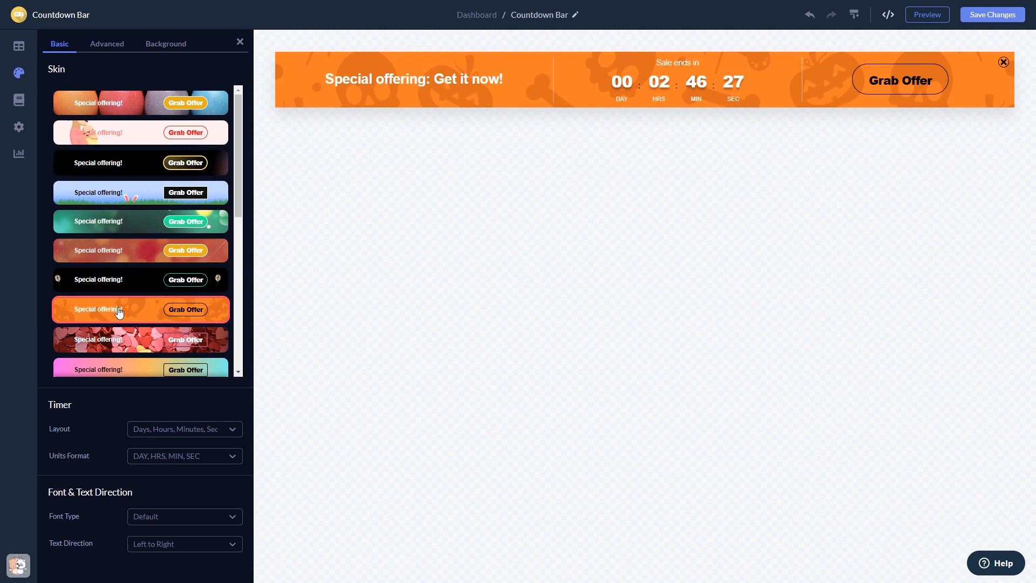
left_click(19, 101)
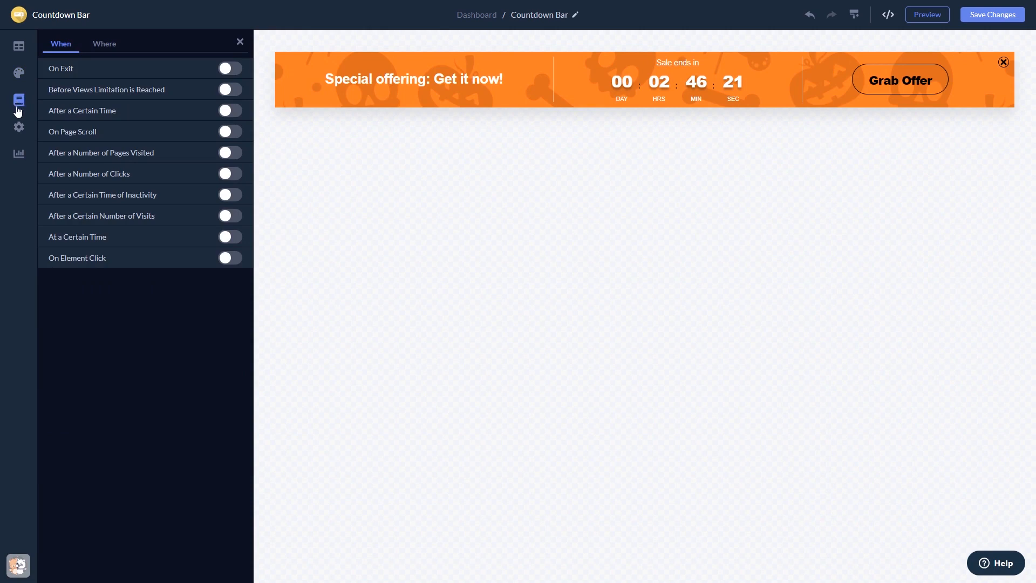
Review the bar's top position, sticky and visibility settings
left_click(18, 128)
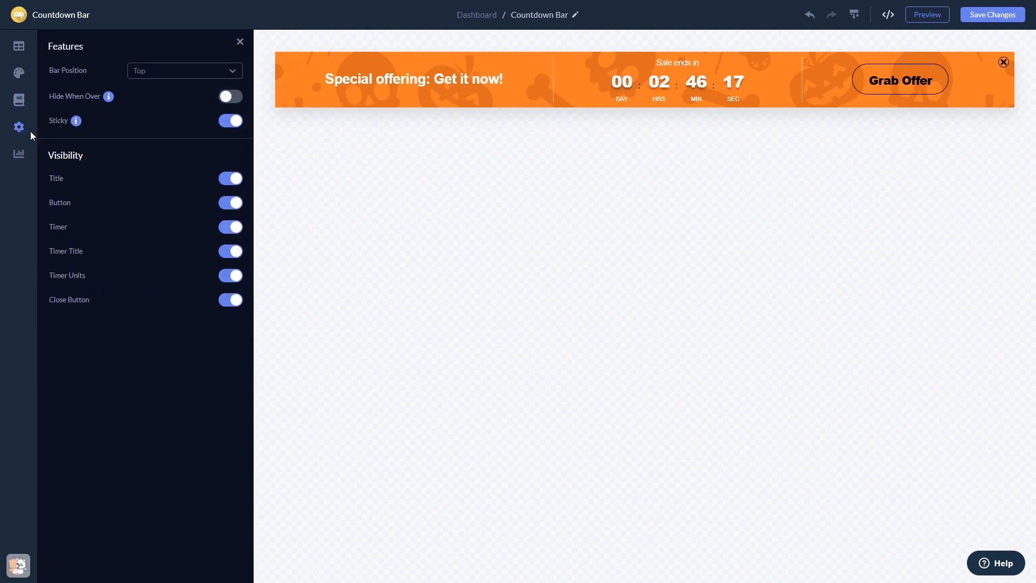
mouse_move(970, 46)
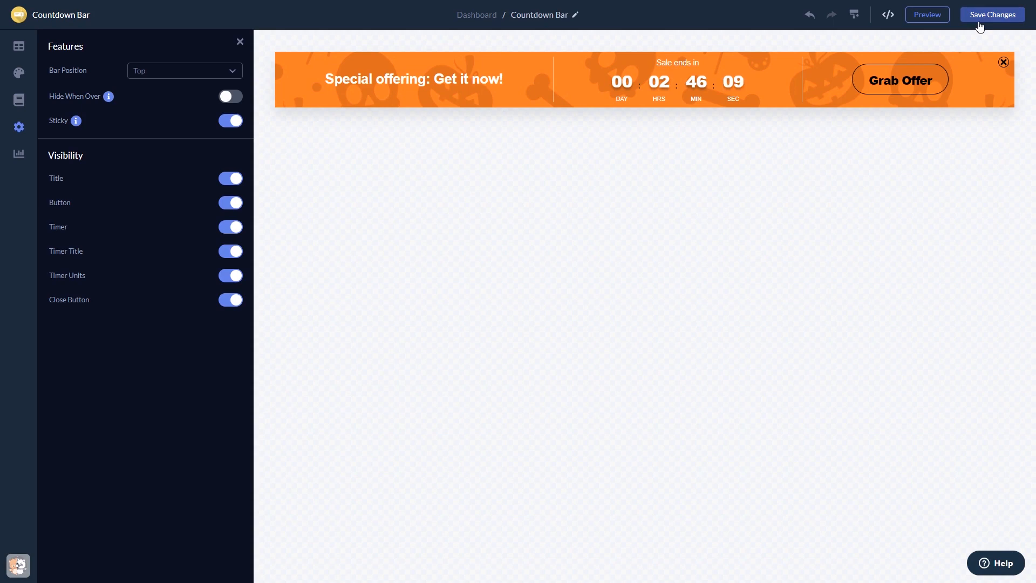
mouse_move(766, 120)
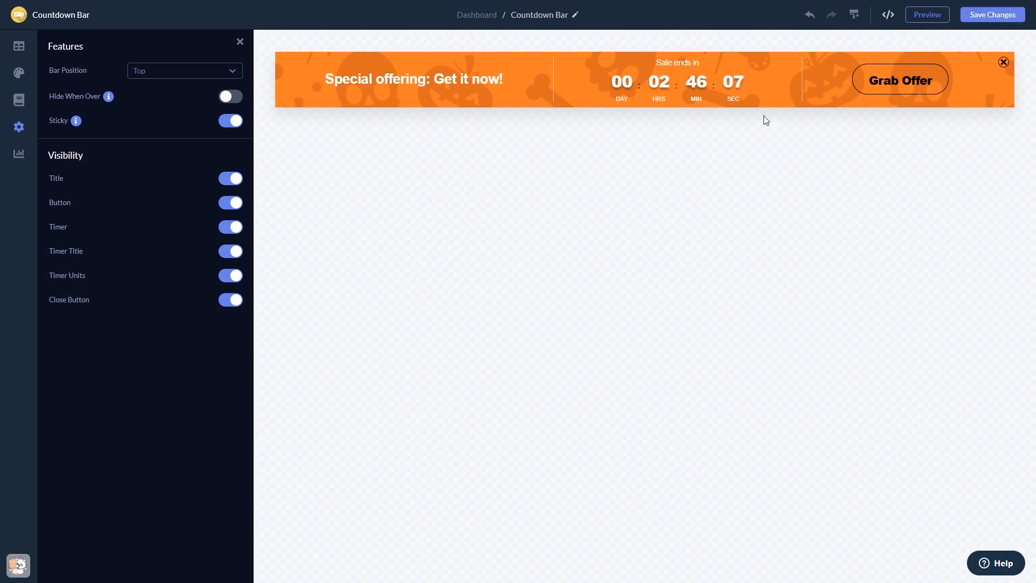
mouse_move(476, 14)
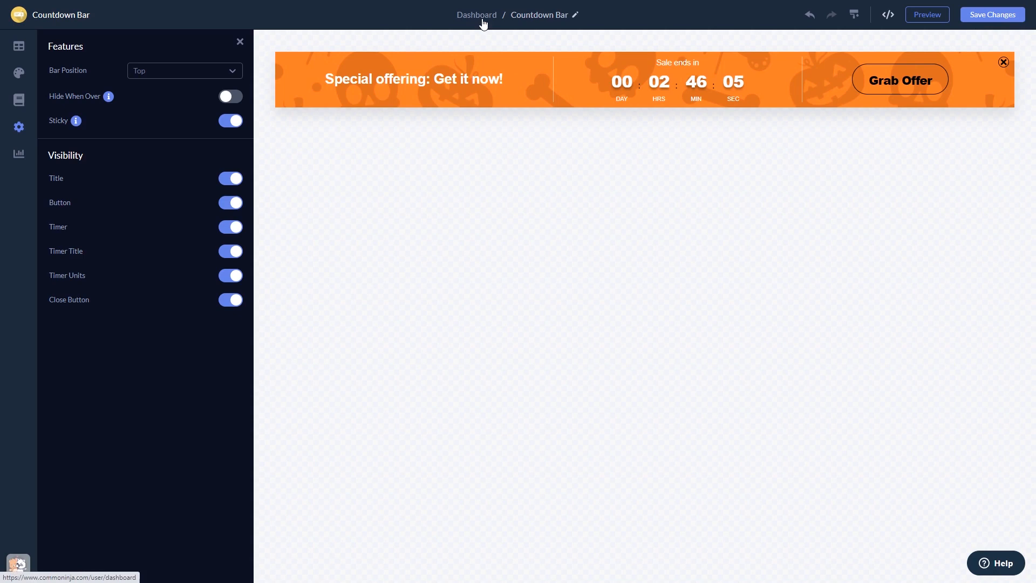
From the dashboard, view My Widget's installation code and close the code dialog
left_click(476, 14)
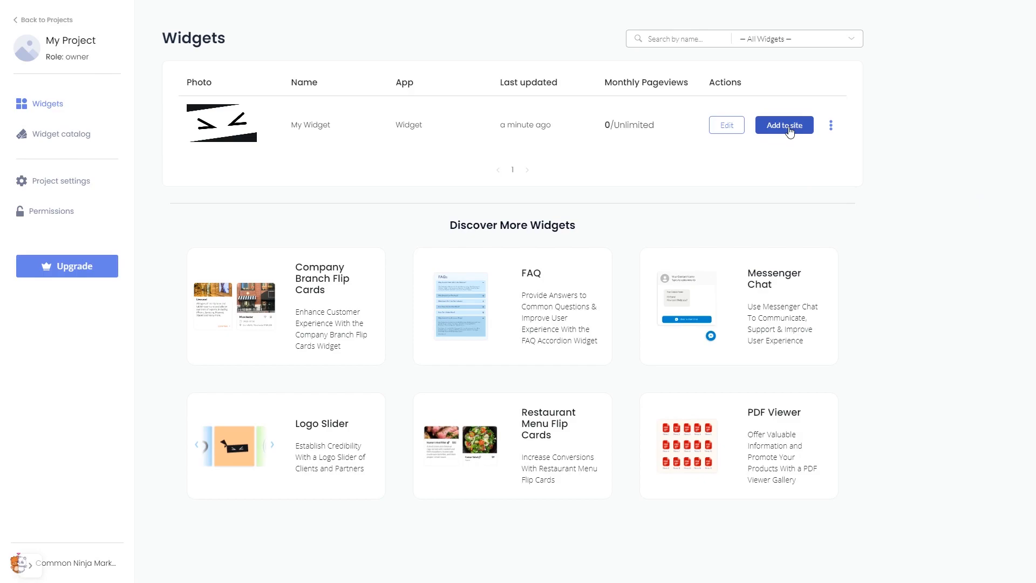
left_click(783, 124)
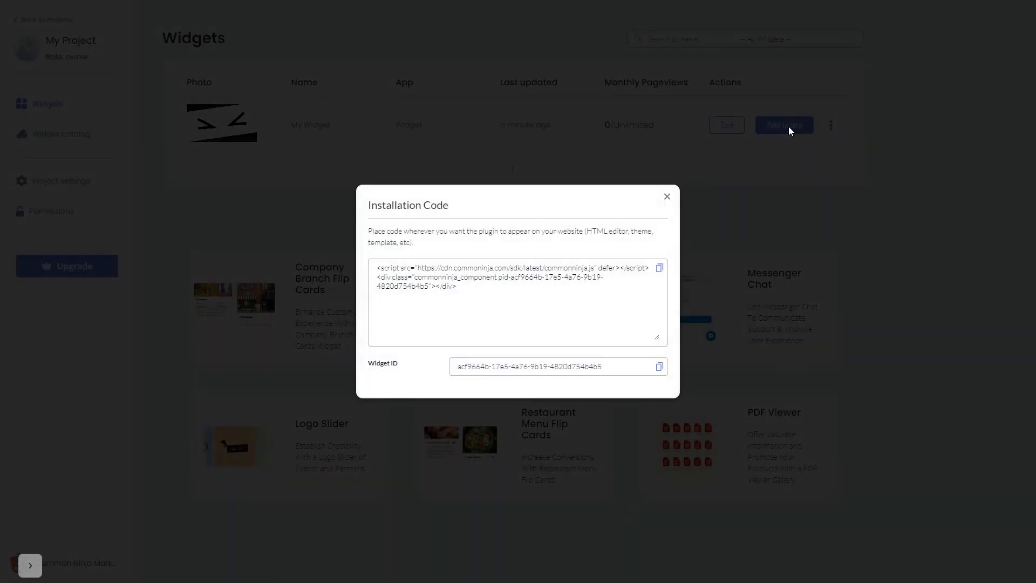
mouse_move(718, 241)
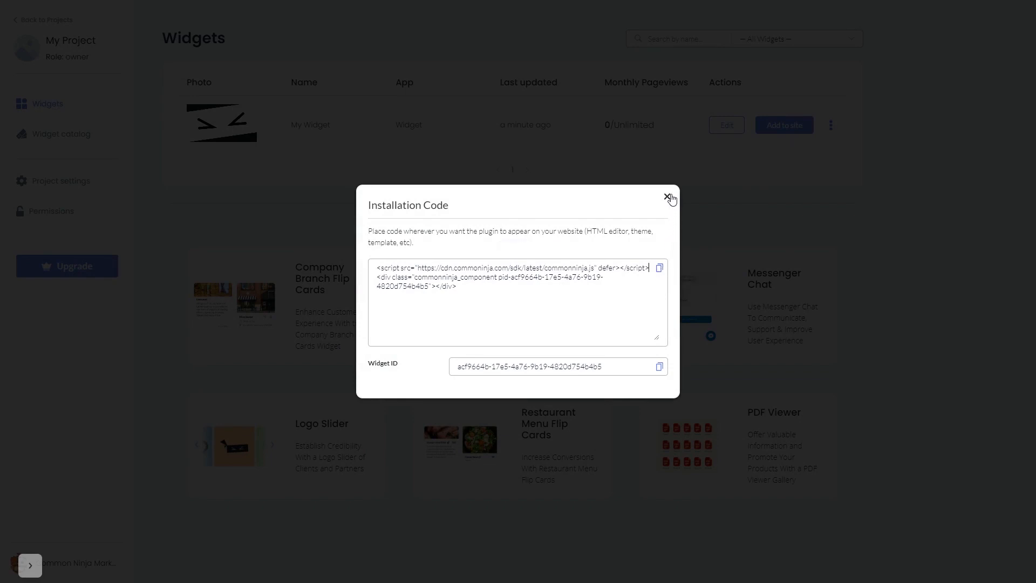
left_click(671, 198)
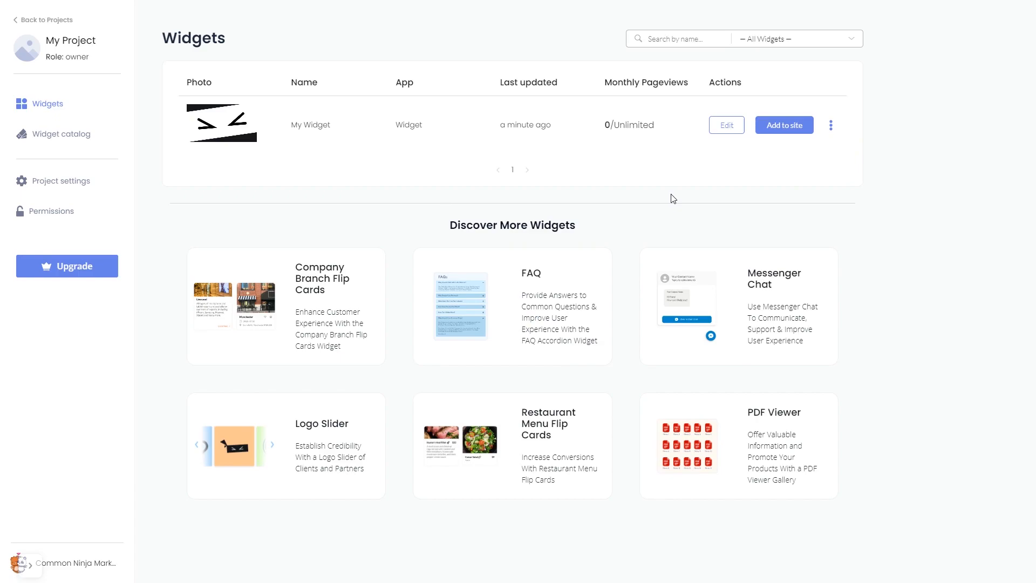
left_click(725, 125)
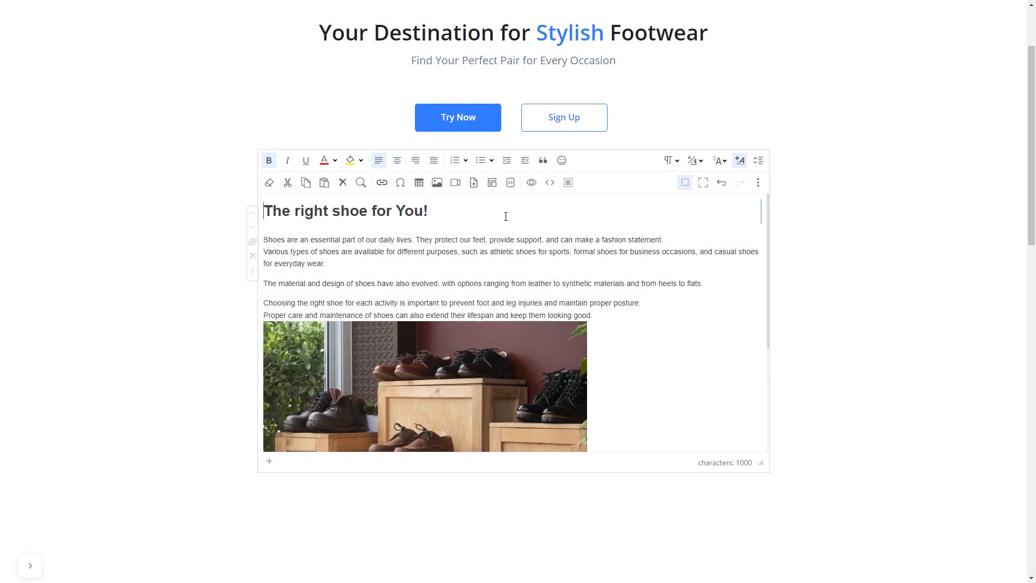
mouse_move(548, 182)
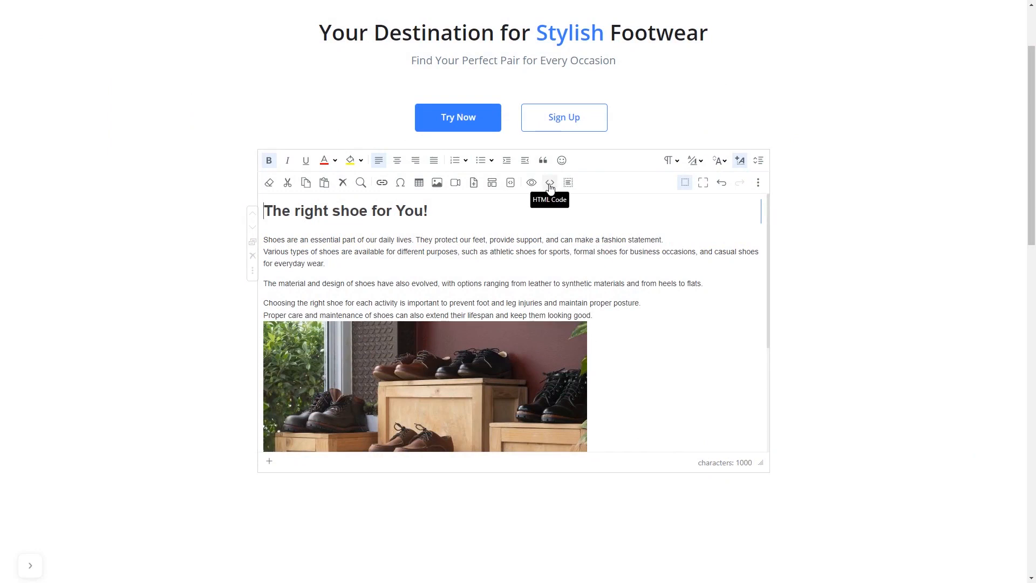
Paste the Common Ninja script and widget code into the HTML source below the h1 heading
left_click(549, 182)
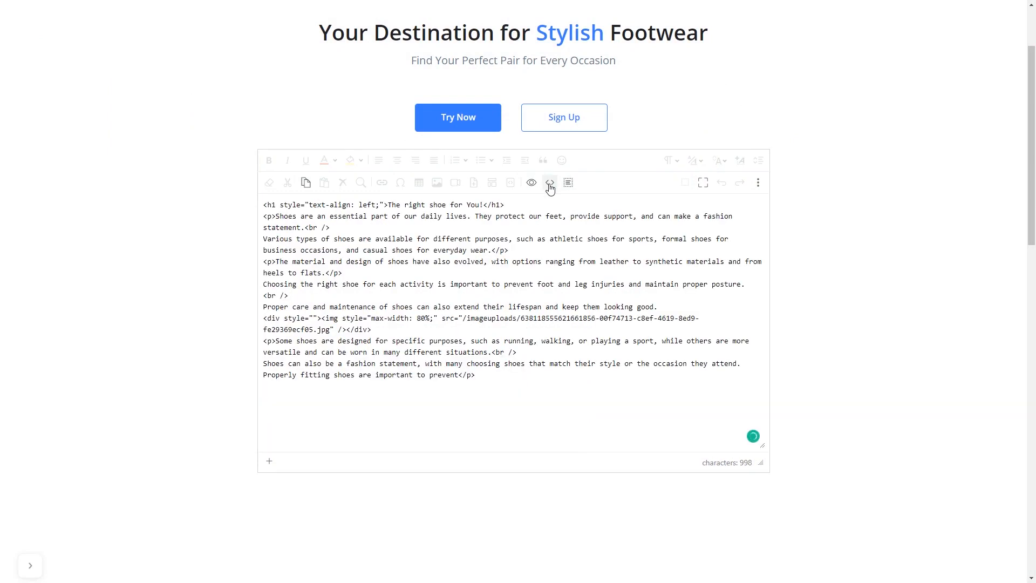
left_click(549, 182)
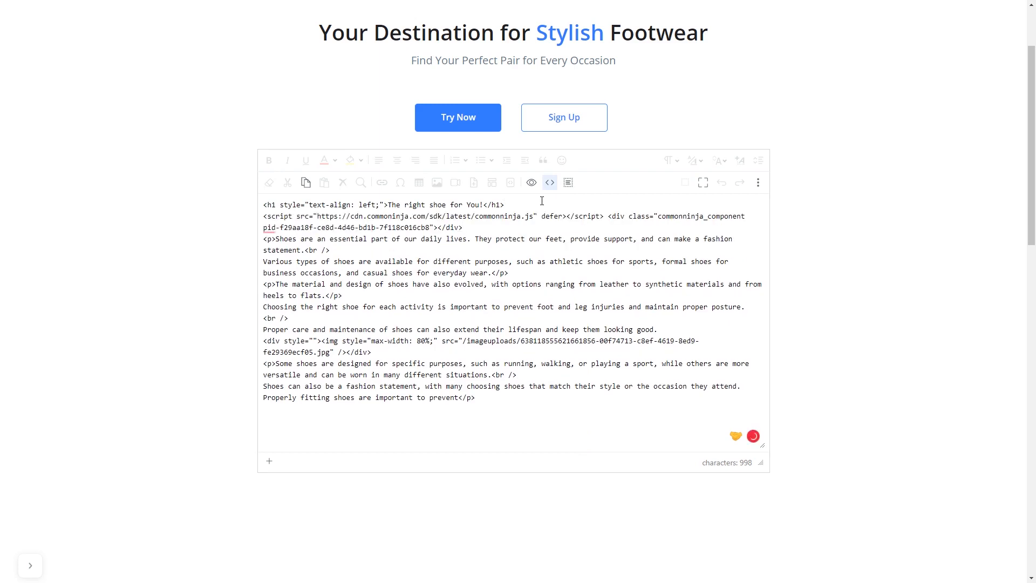
left_click(549, 183)
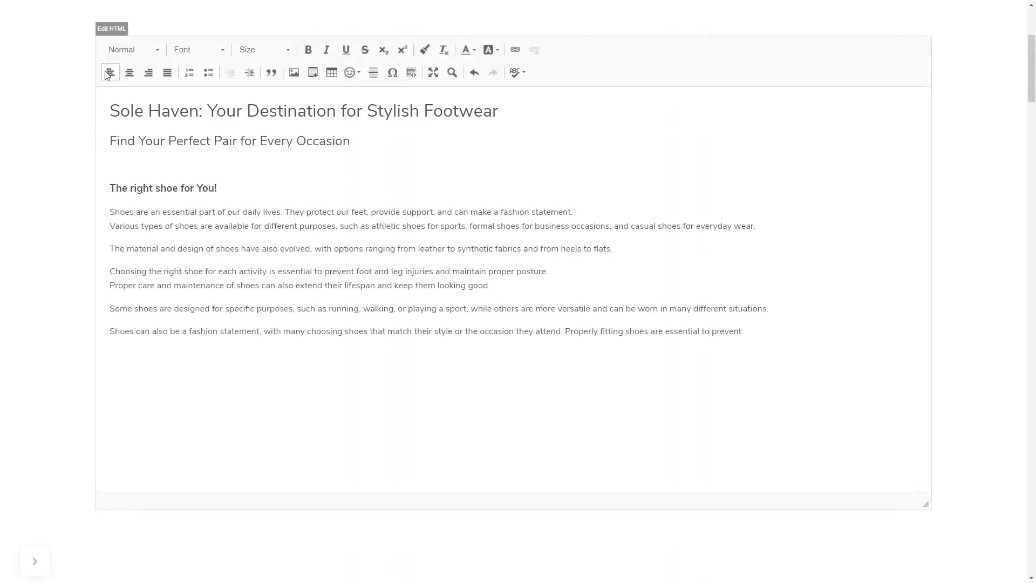
Insert an HTML content block holding the widget embed code so the sale countdown bar appears
left_click(111, 29)
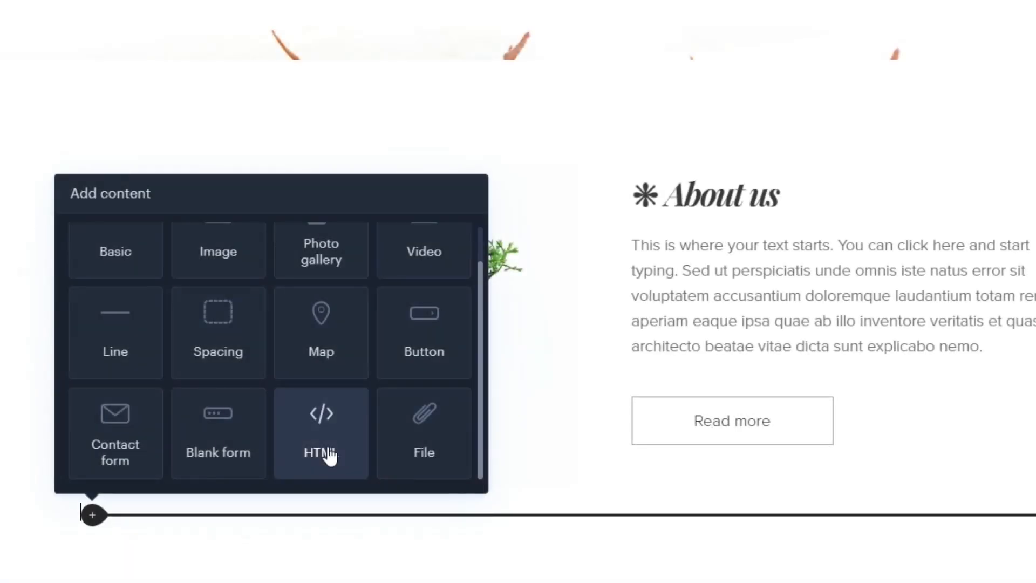
left_click(320, 430)
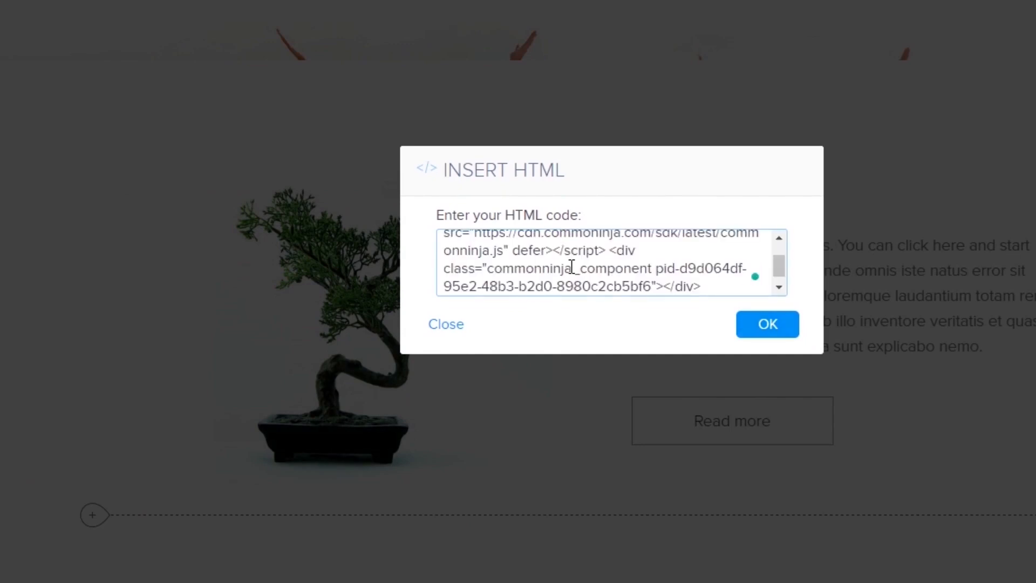
left_click(768, 324)
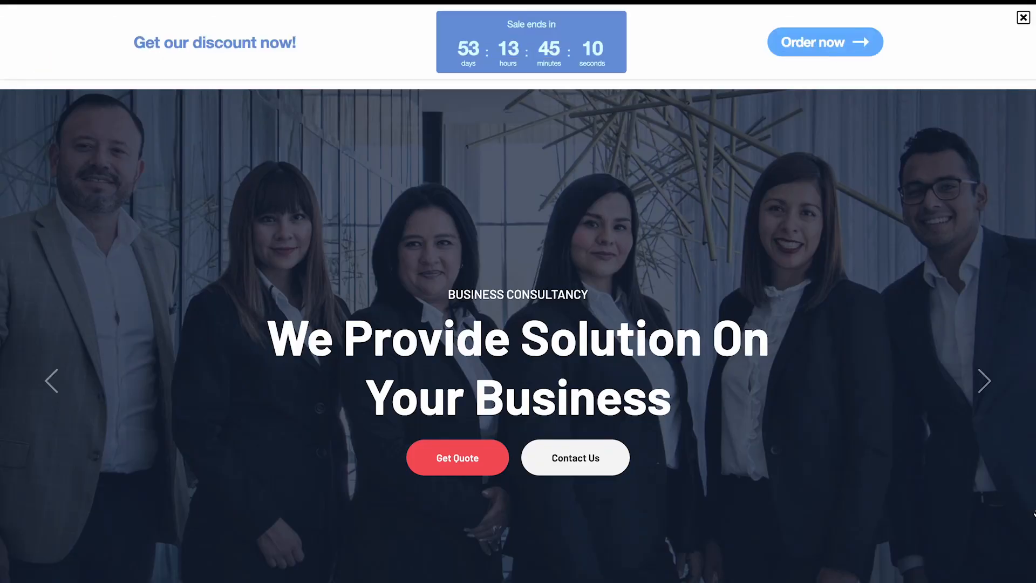